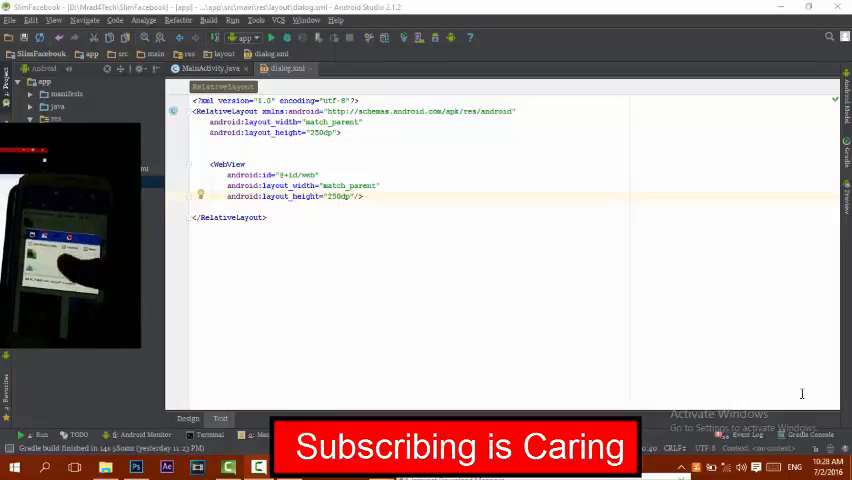
Add an EditText above the WebView with match_parent width and 250dp height.
click(44, 118)
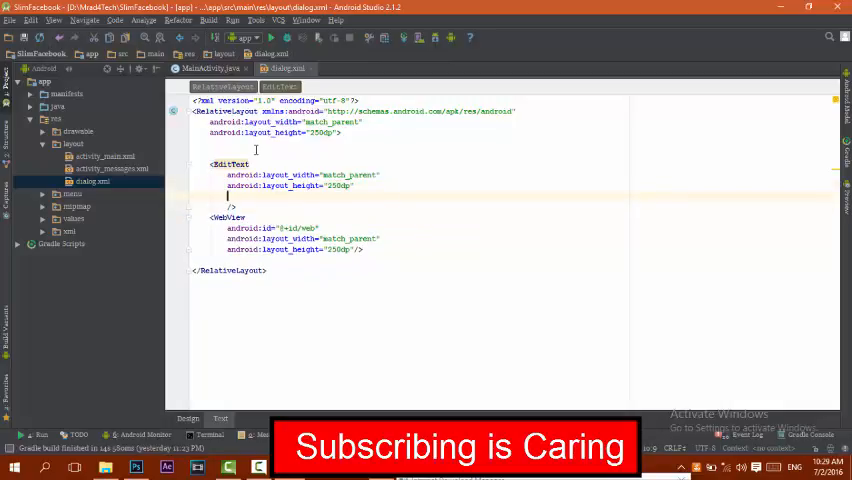
Give the EditText android:visibility="gone" and android:focusable="true".
text(visibility="gone)
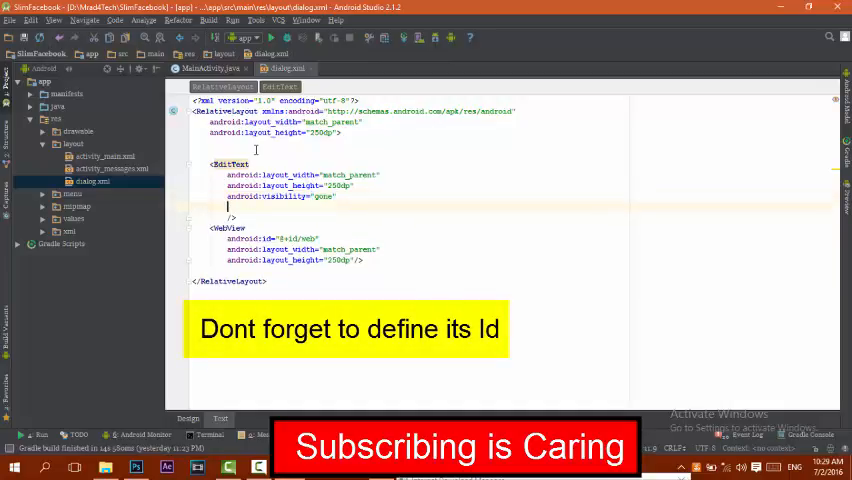
text(android:focusable="t)
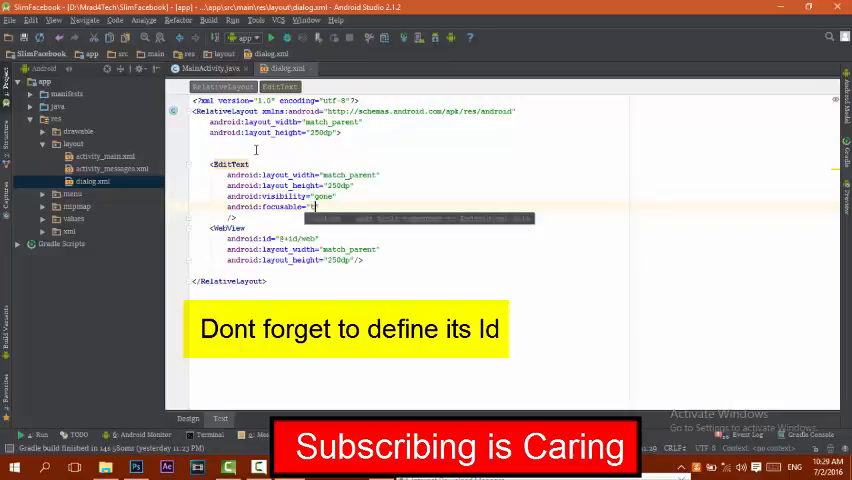
text(true)
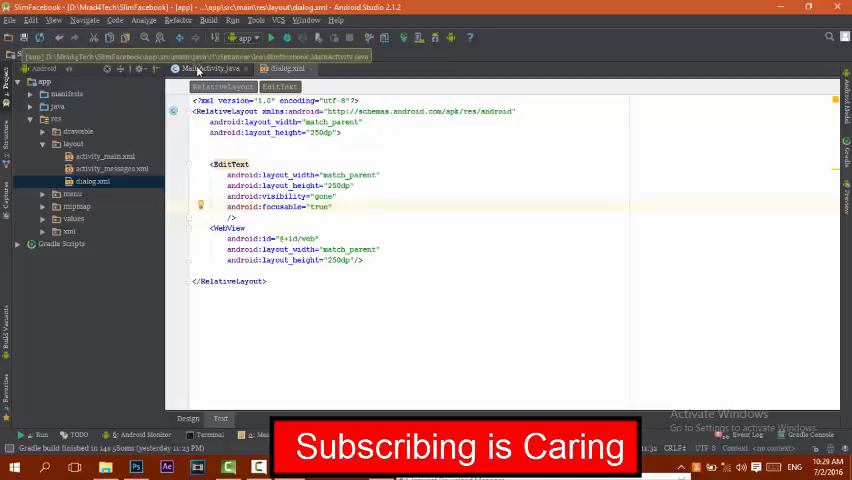
In MainActivity.java, declare EditText edit = (EditText) findViewById(R.id.edit) below the WebView.
click(210, 68)
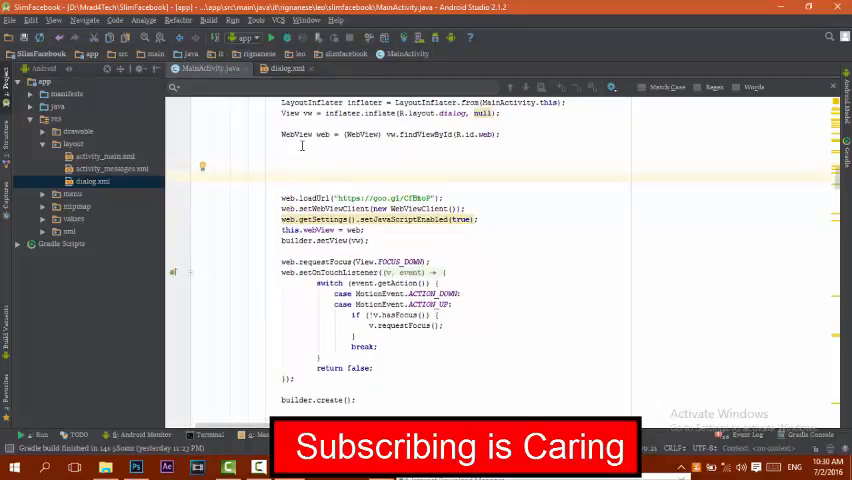
text(EditText)
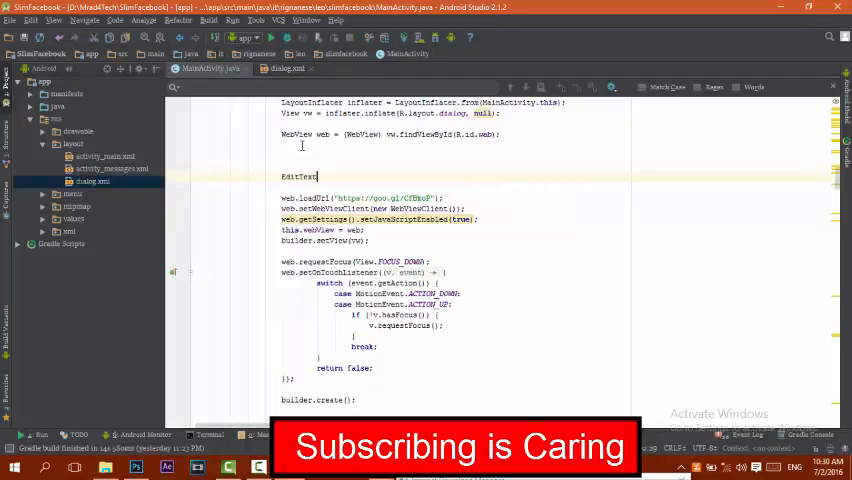
text(edit)
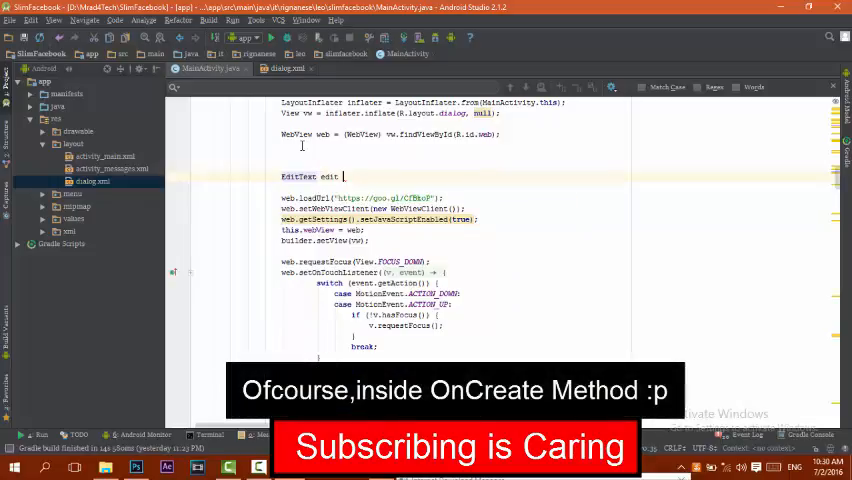
text(=(EditText)
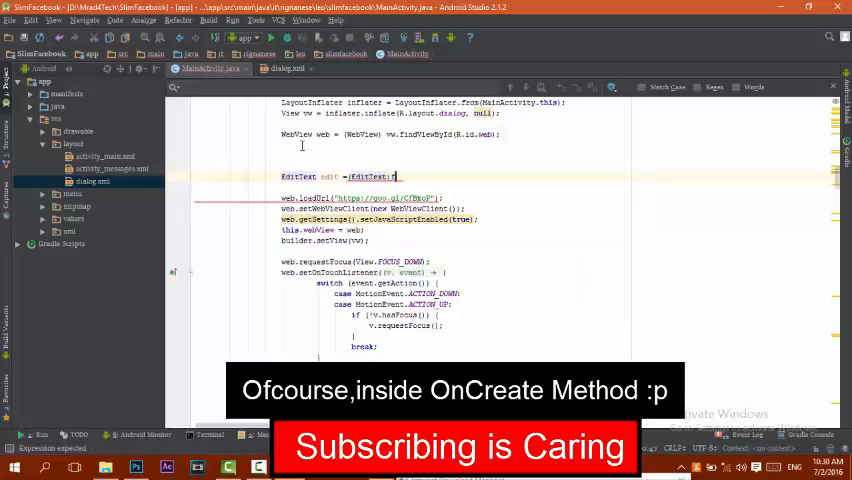
text(.finish)
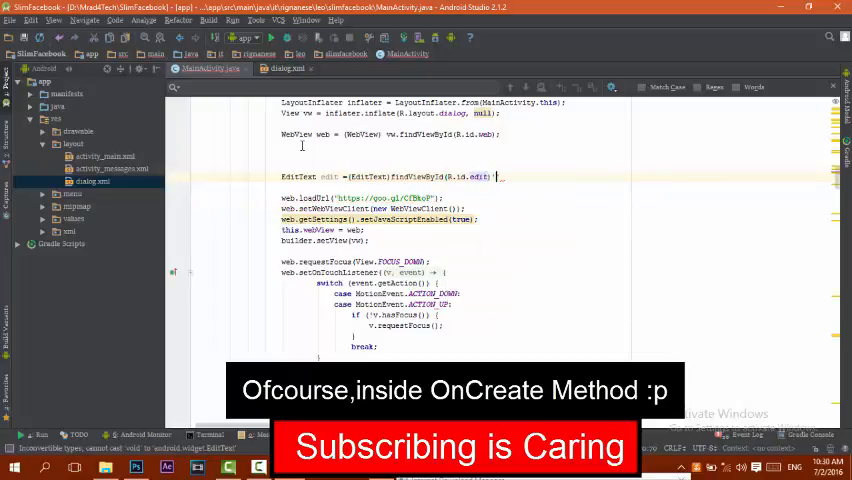
Call edit.requestFocus() after the declaration and begin another edit statement.
text(edit.)
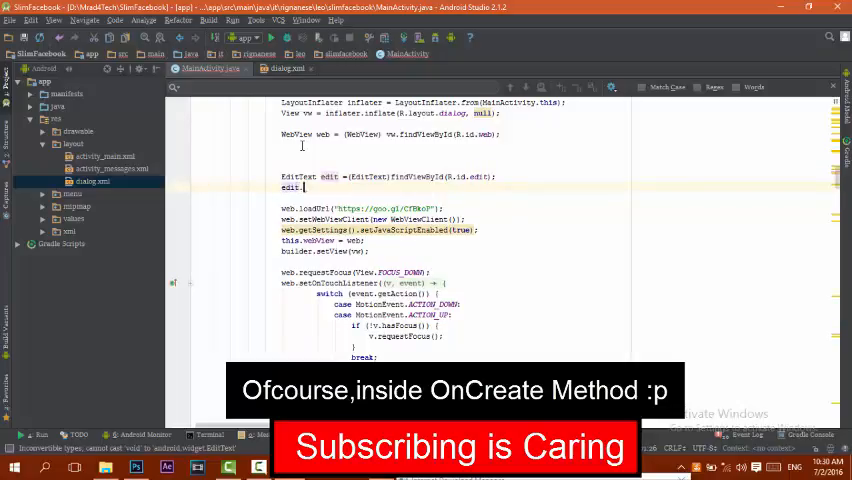
text(requestFocus();)
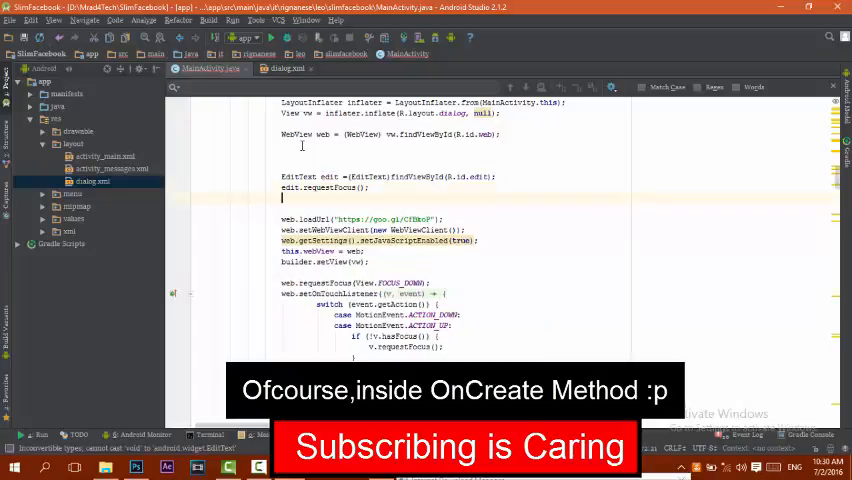
text(ed.se)
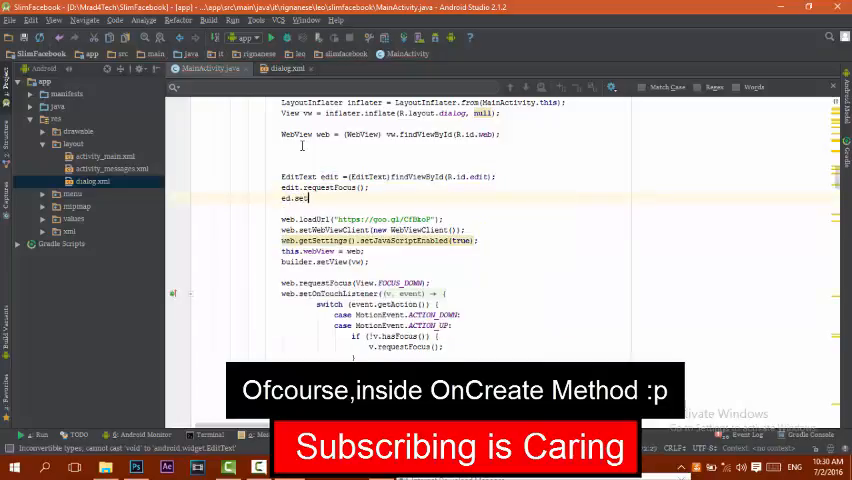